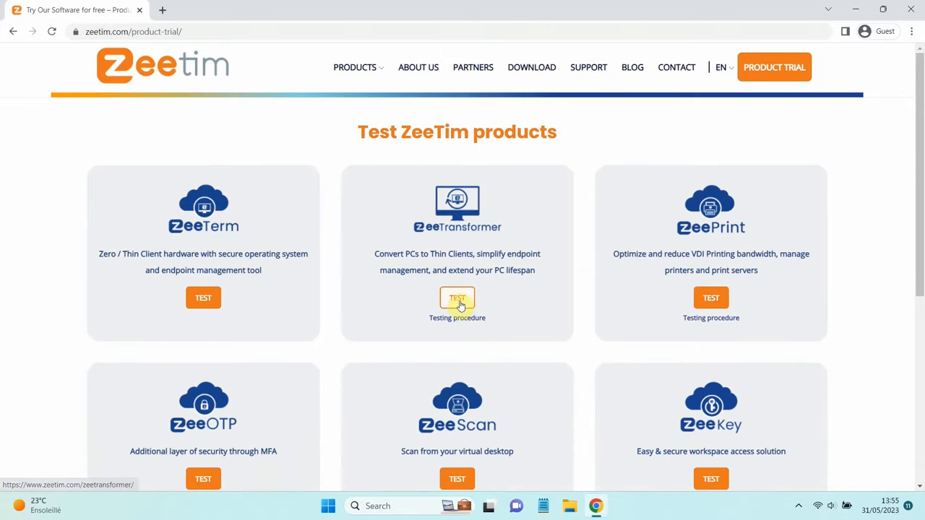
- Choose TEST under ZeeTransformer on the Product Trial page
left_click(457, 297)
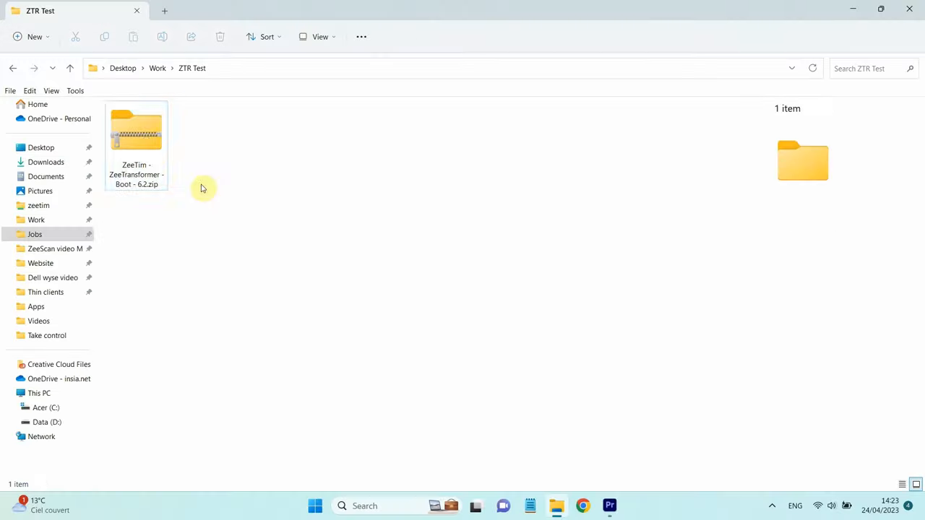
- Enter the ZeeTransformer Boot 6.2 zip and its extracted folder to reach ZT_ImagerUSB.exe
double_click(136, 133)
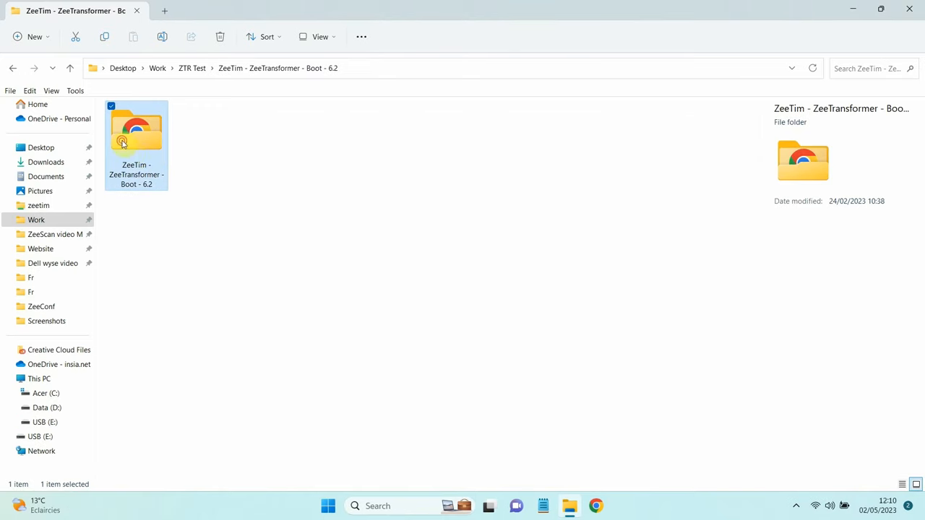
double_click(136, 137)
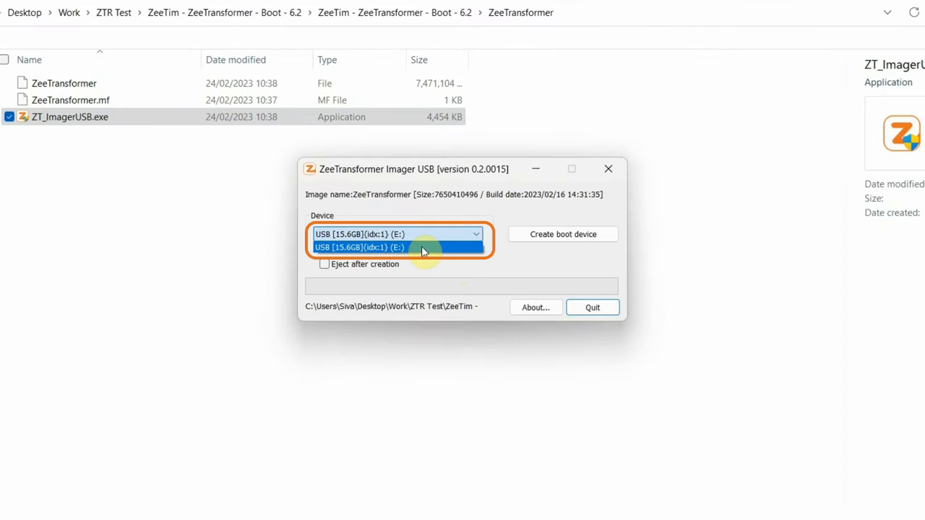
- Create the boot device on the 15.6GB USB drive with Eject after creation enabled, confirming with Yes
left_click(397, 247)
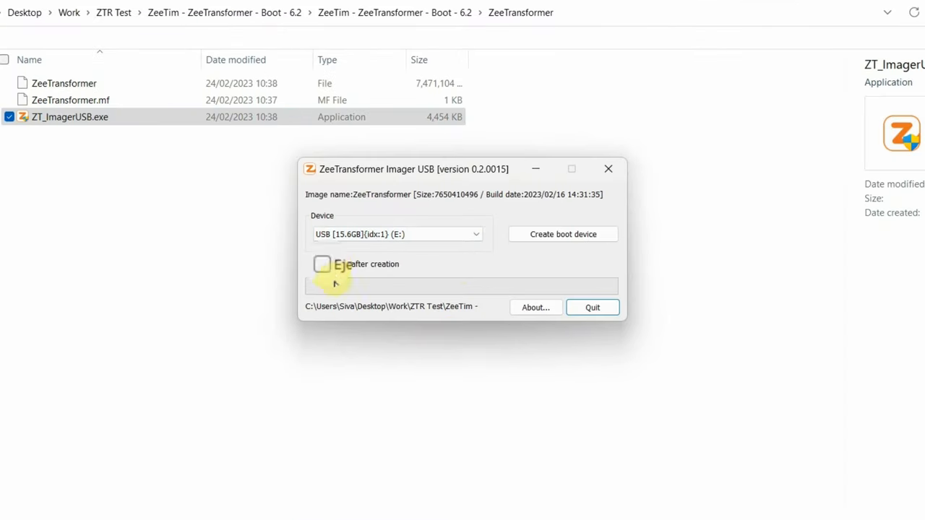
left_click(321, 263)
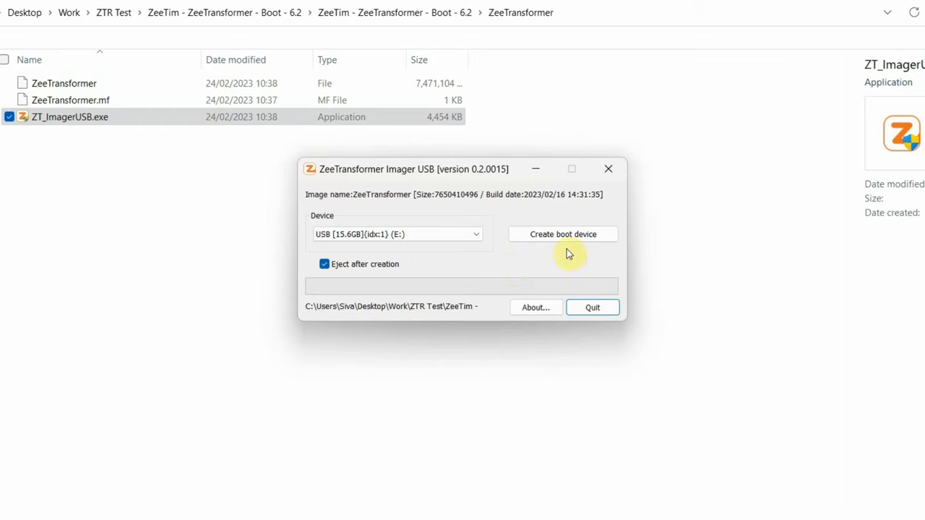
left_click(563, 234)
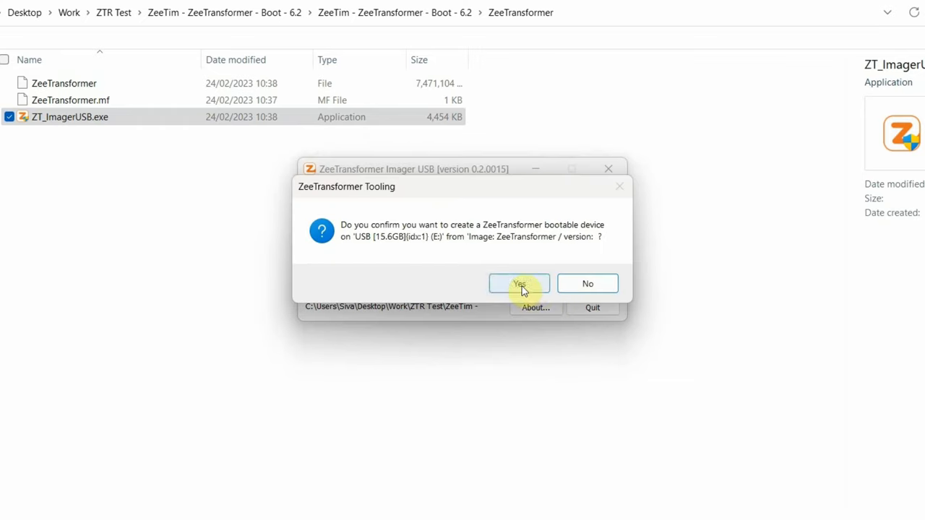
left_click(518, 283)
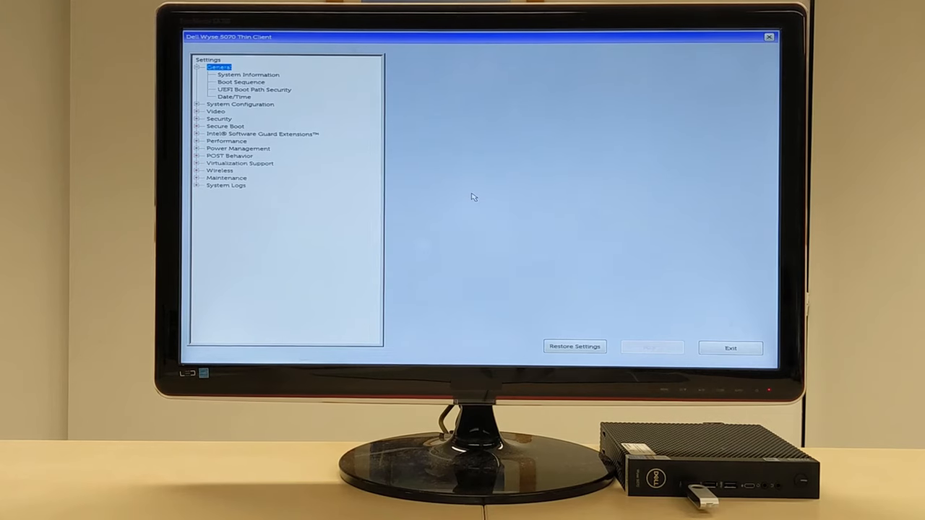
- Enable UEFI: Flash, Partition 2 in the Boot Sequence, apply and confirm OK
left_click(240, 81)
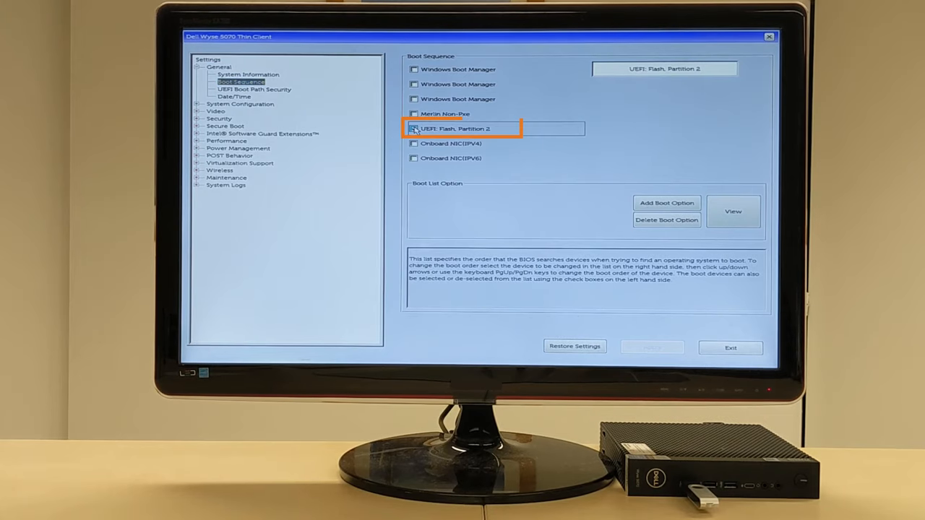
left_click(413, 128)
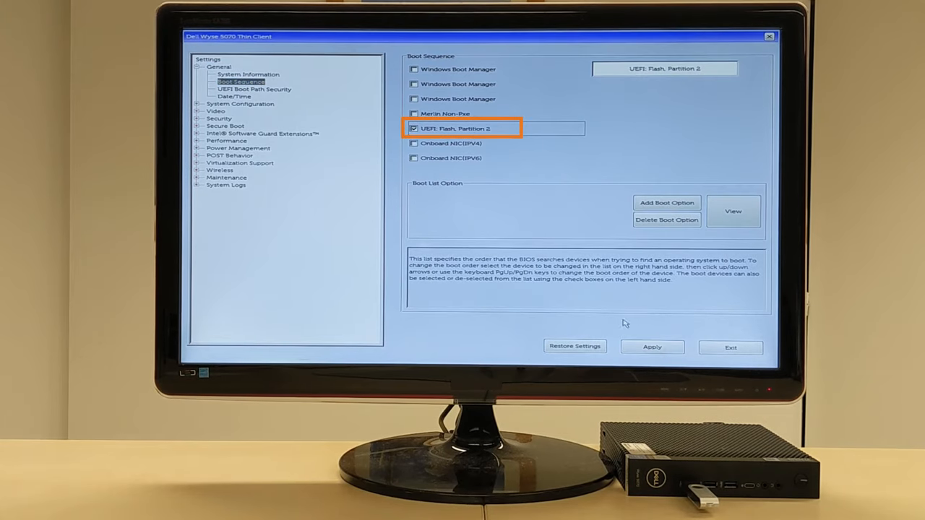
left_click(650, 347)
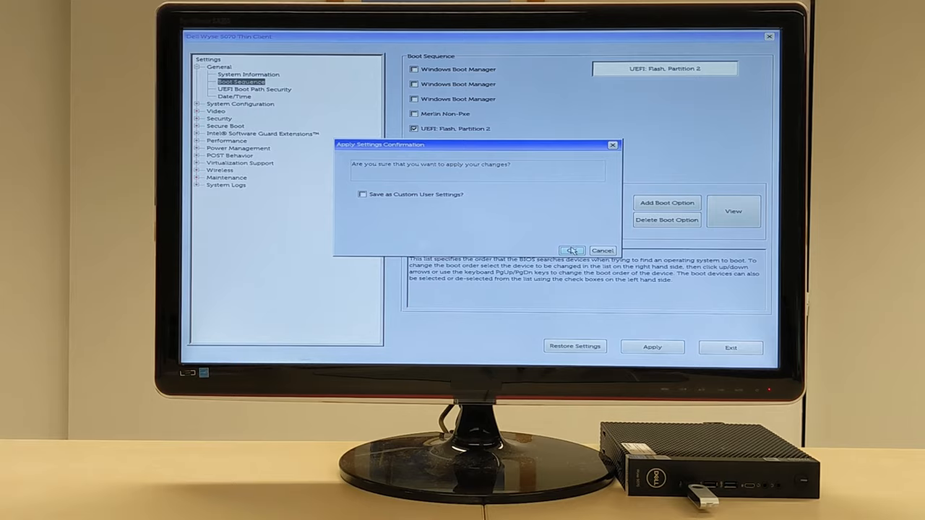
left_click(572, 250)
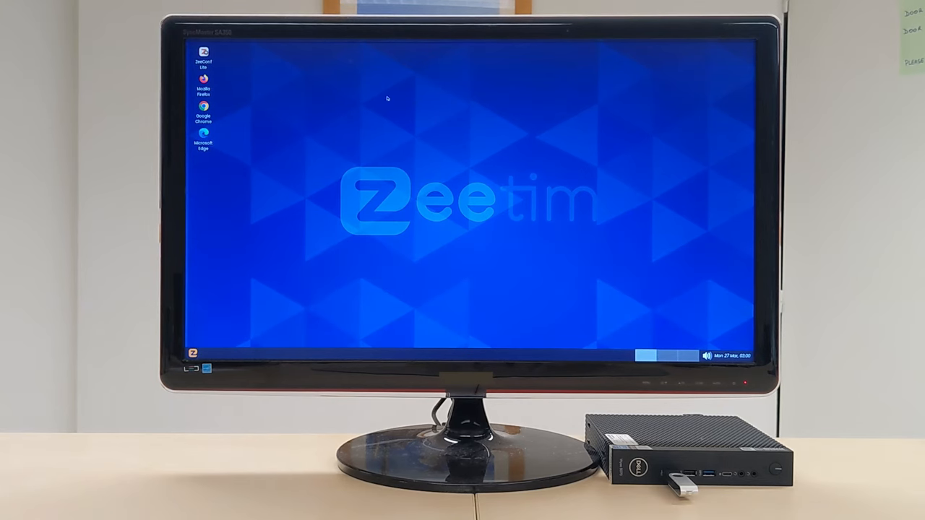
- Launch ZeeConf Lite, authenticate on the WiFi Configuration page, view Screens and minimise
double_click(202, 50)
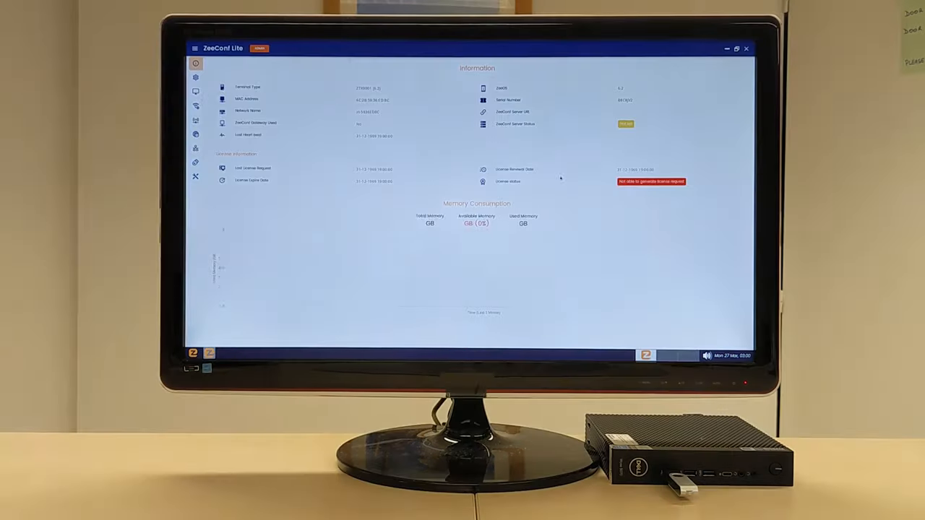
left_click(196, 105)
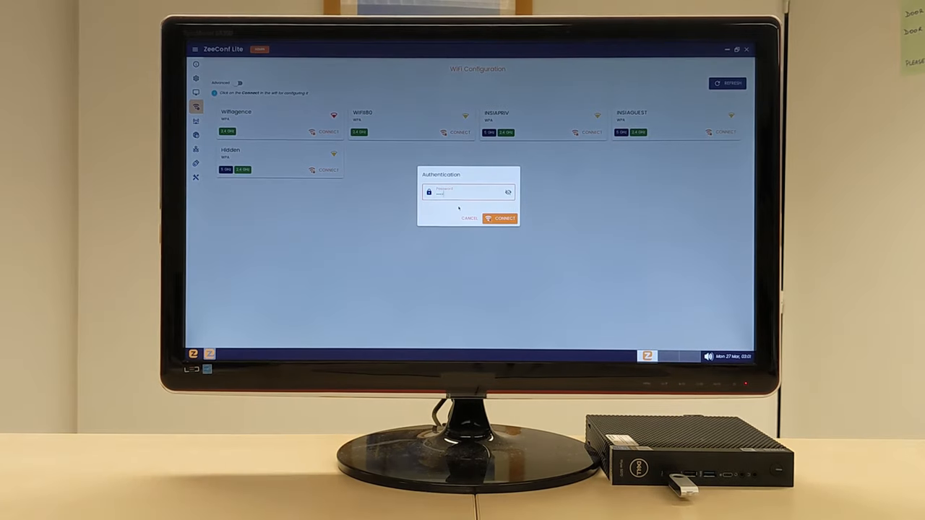
left_click(500, 218)
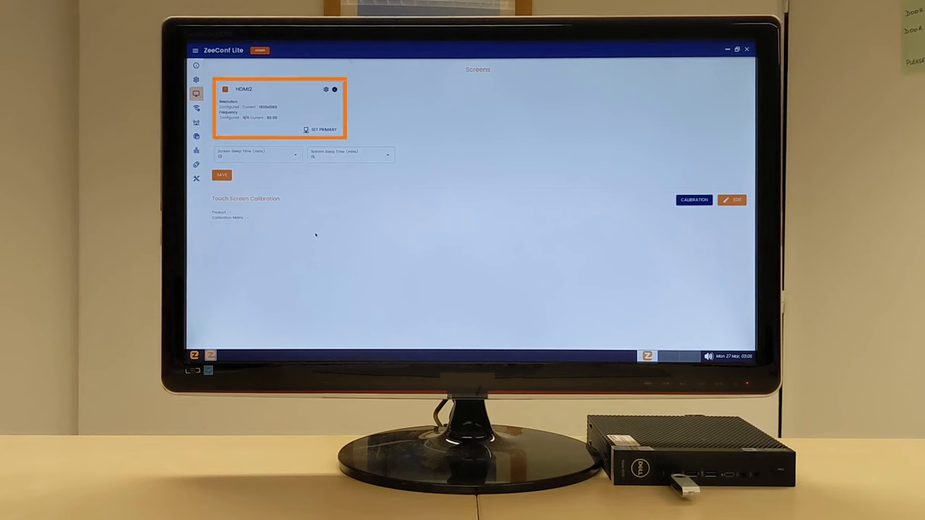
left_click(196, 79)
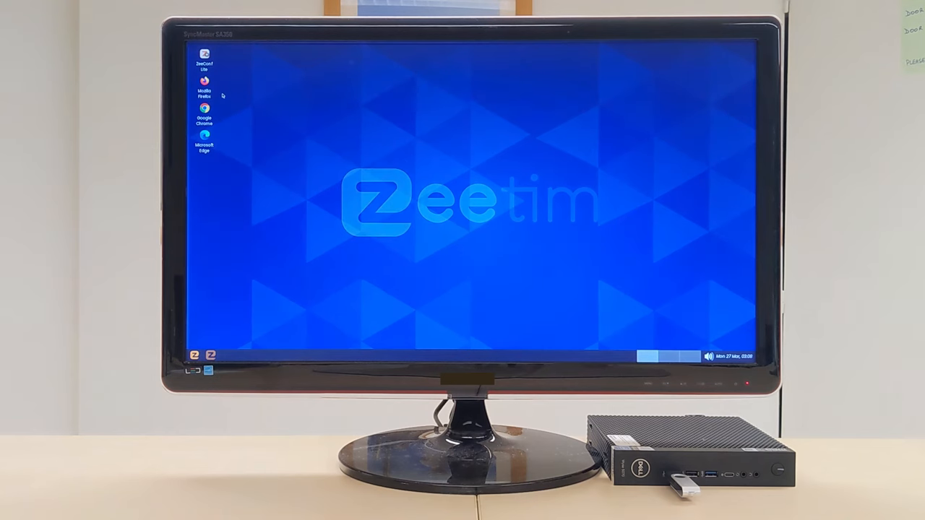
mouse_move(200, 306)
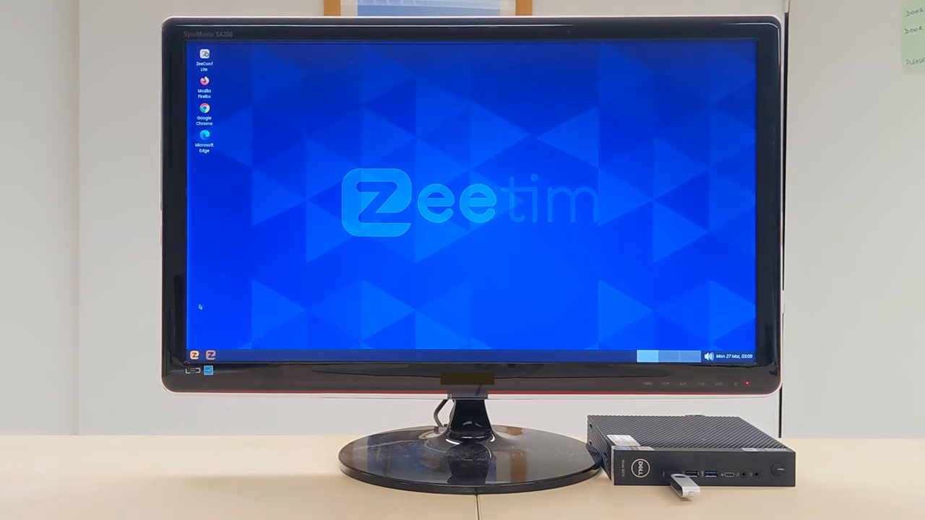
- Show the ZeeOS applications menu and launch its first listed application
left_click(194, 356)
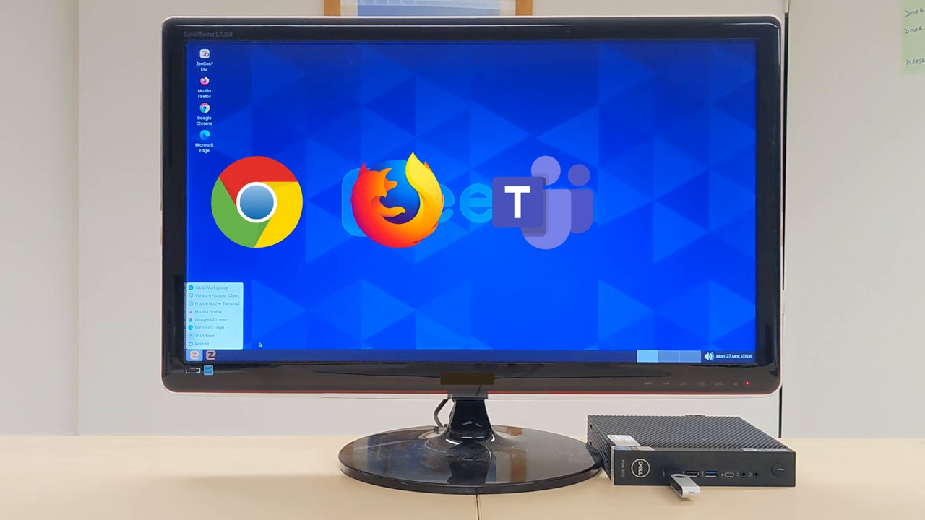
left_click(210, 327)
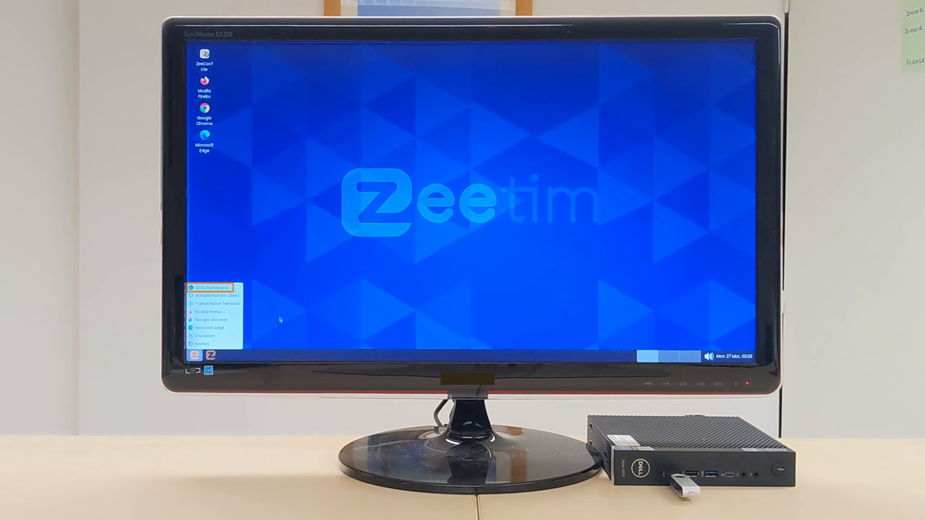
left_click(208, 287)
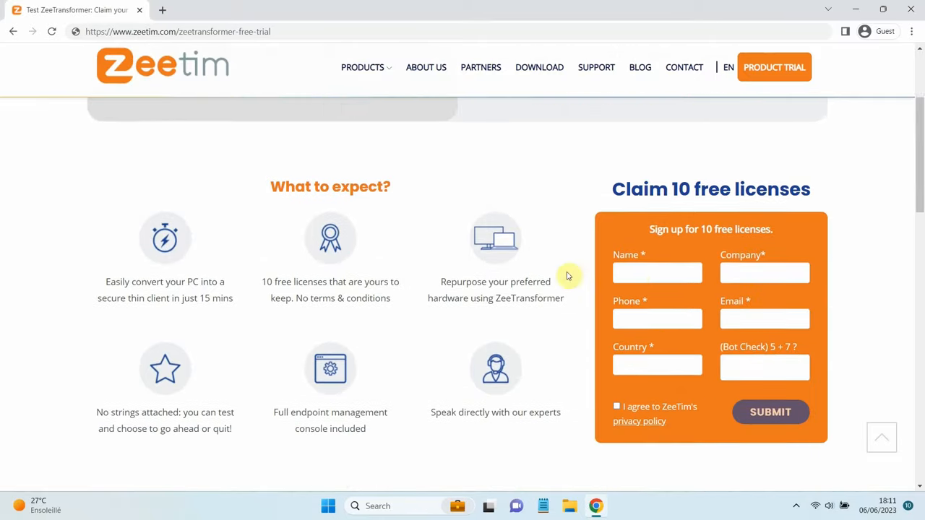
- Answer the bot check with '0755' and submit the Claim 10 free licenses form
type("0755")
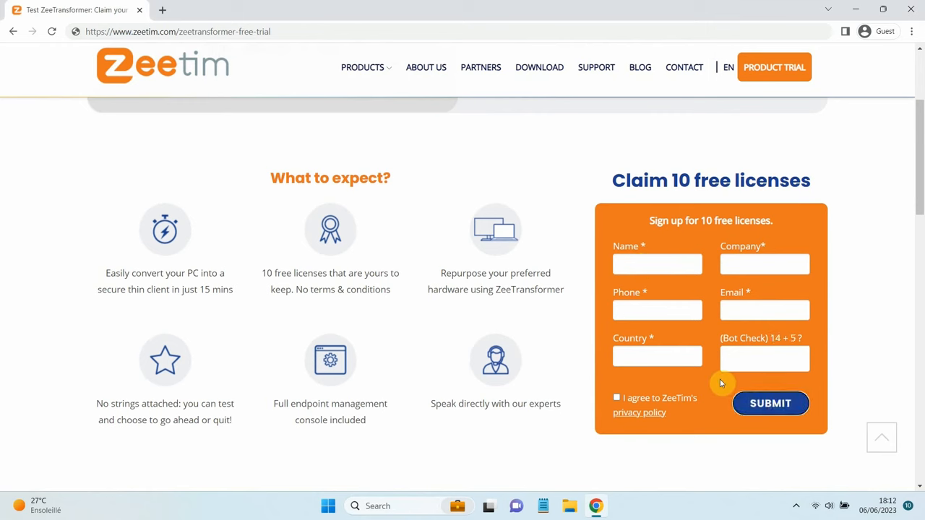
left_click(770, 403)
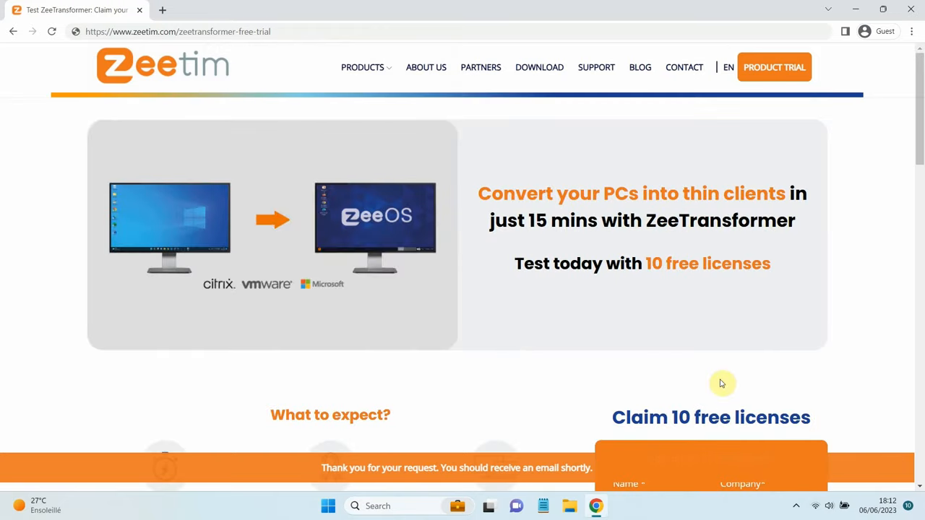